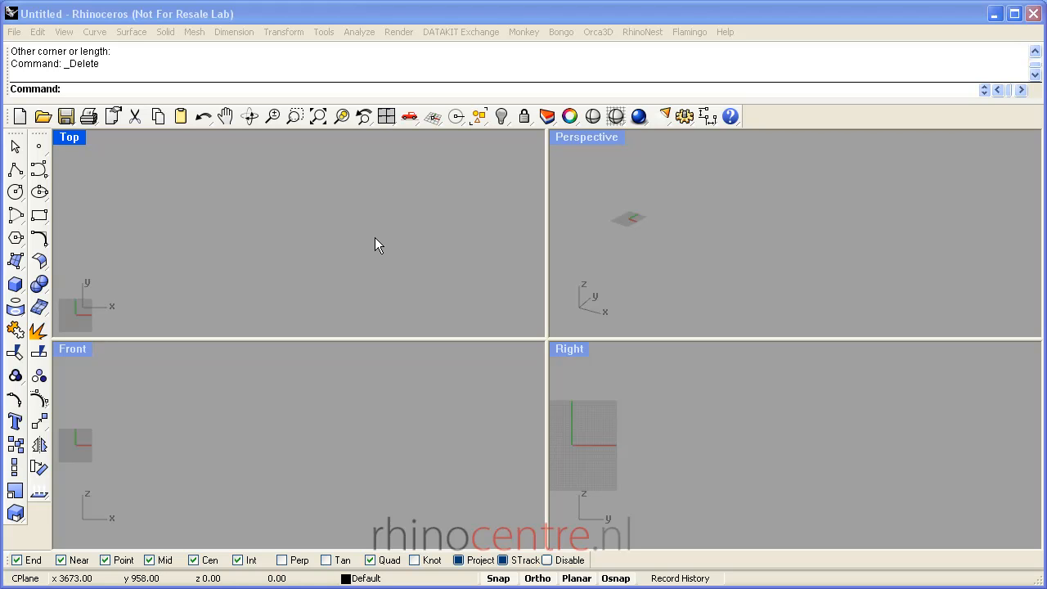
pyautogui.moveTo(269, 263)
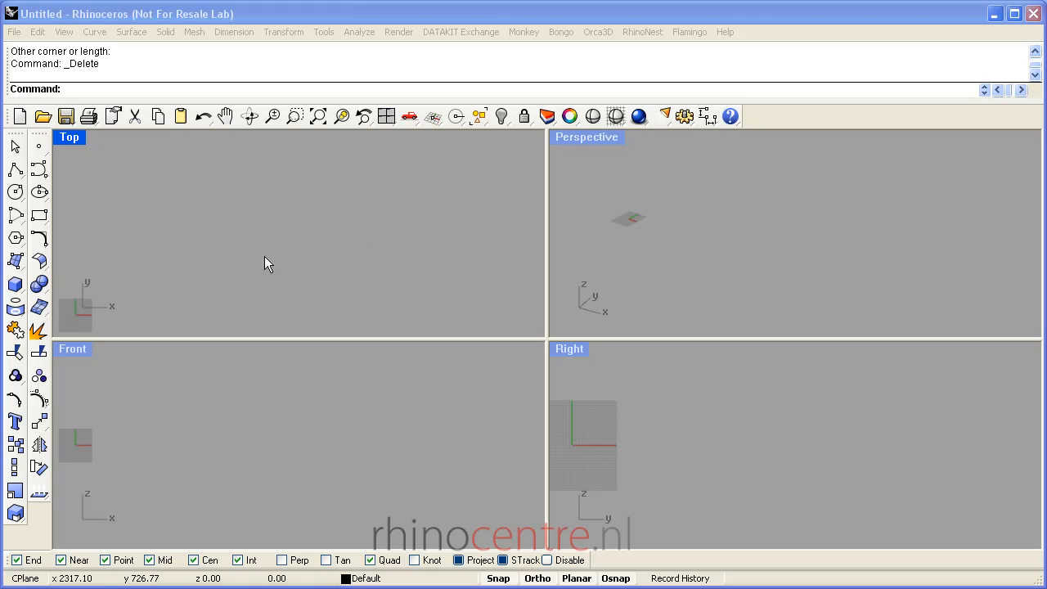
# Show the Surface creation toolbar from the left toolbar flyout
pyautogui.click(14, 260)
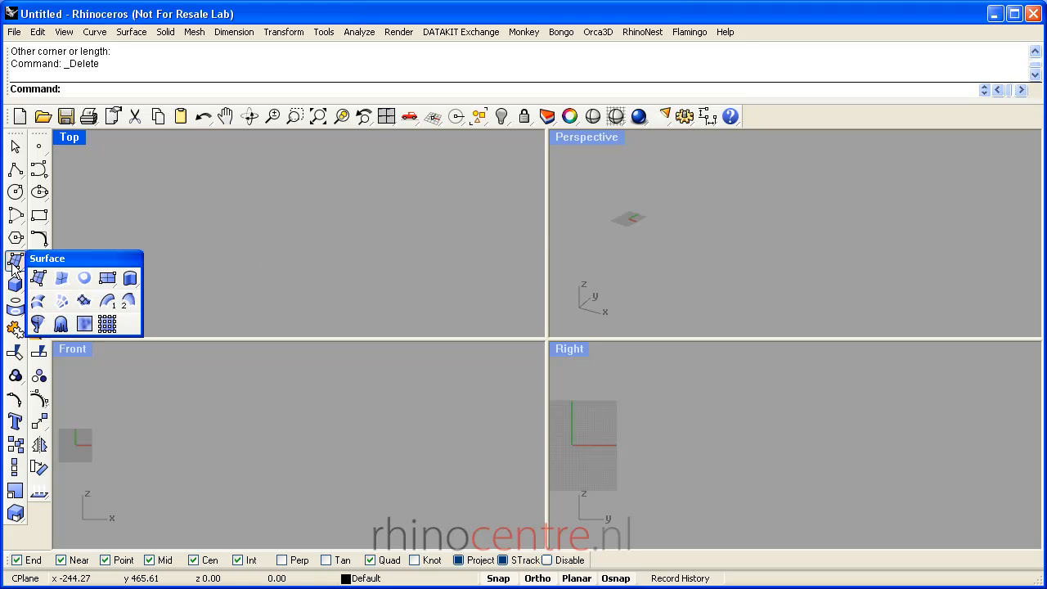
pyautogui.moveTo(107, 278)
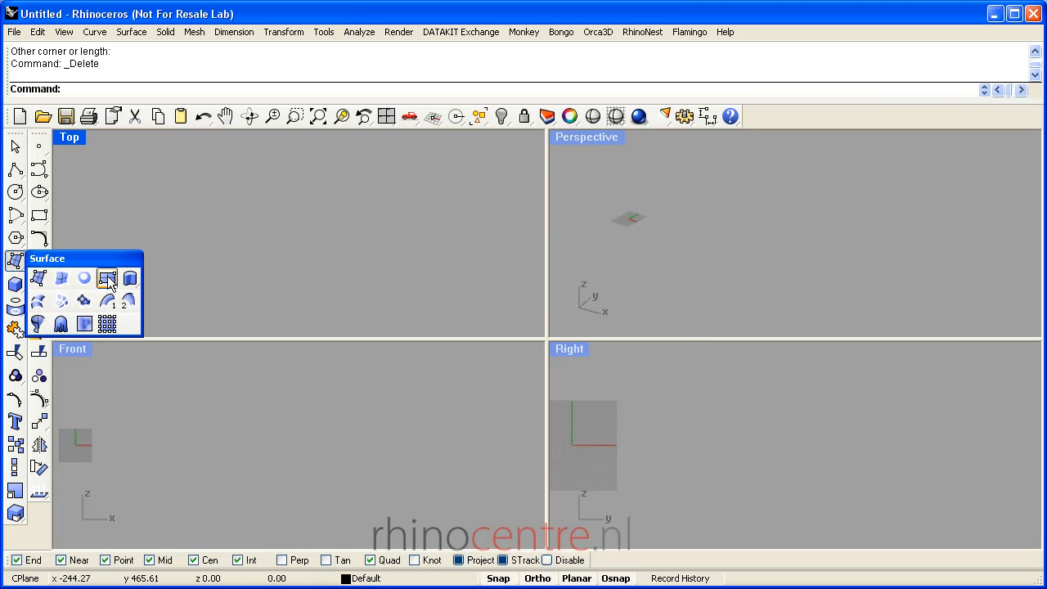
# Create a corner-to-corner plane from the origin (0) to an opposite corner in the Top viewport
pyautogui.click(108, 278)
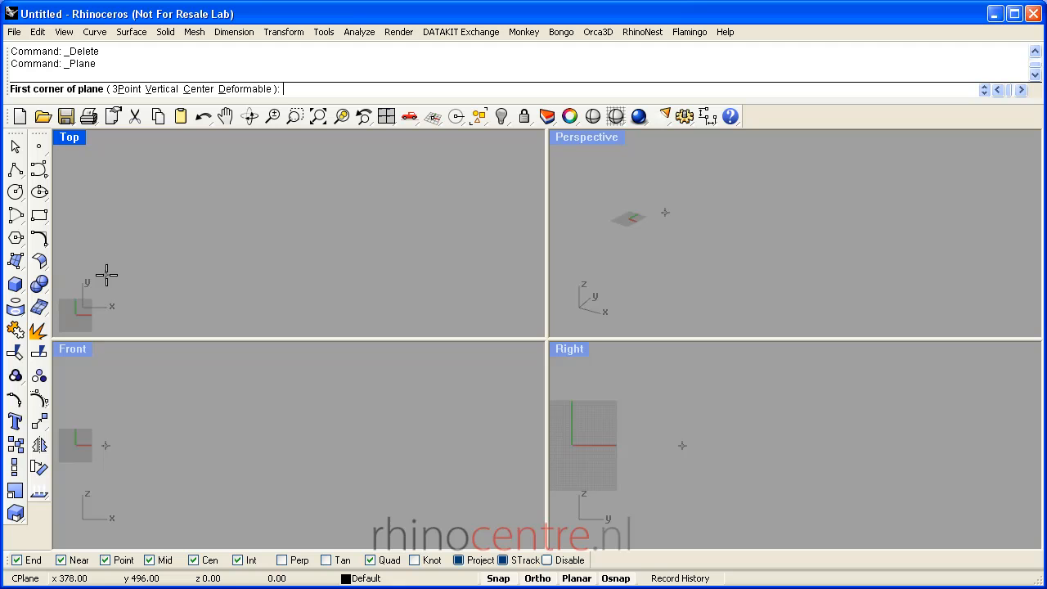
pyautogui.write('0')
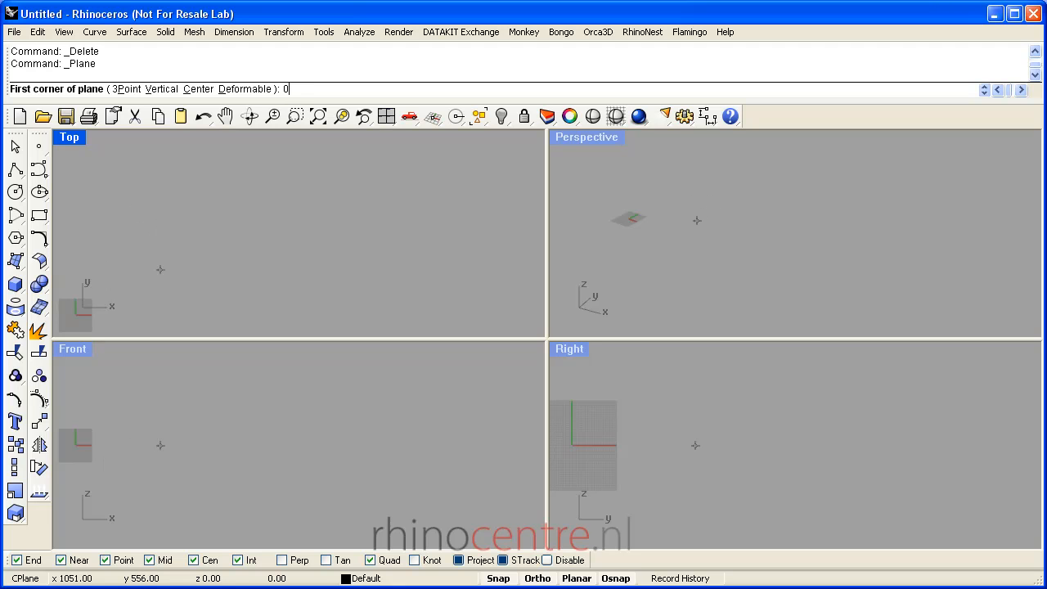
pyautogui.click(418, 242)
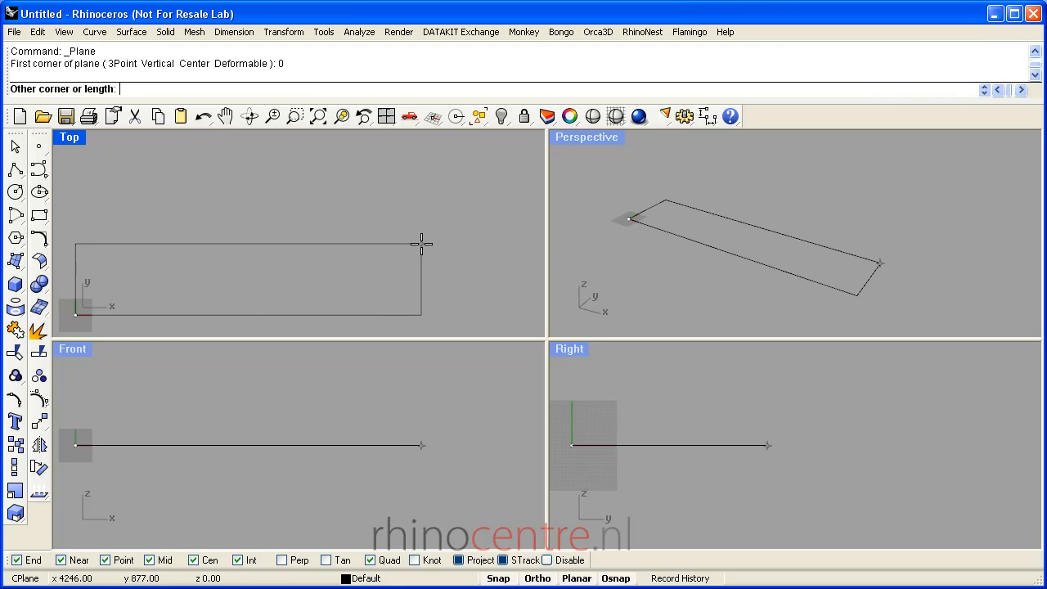
pyautogui.moveTo(485, 159)
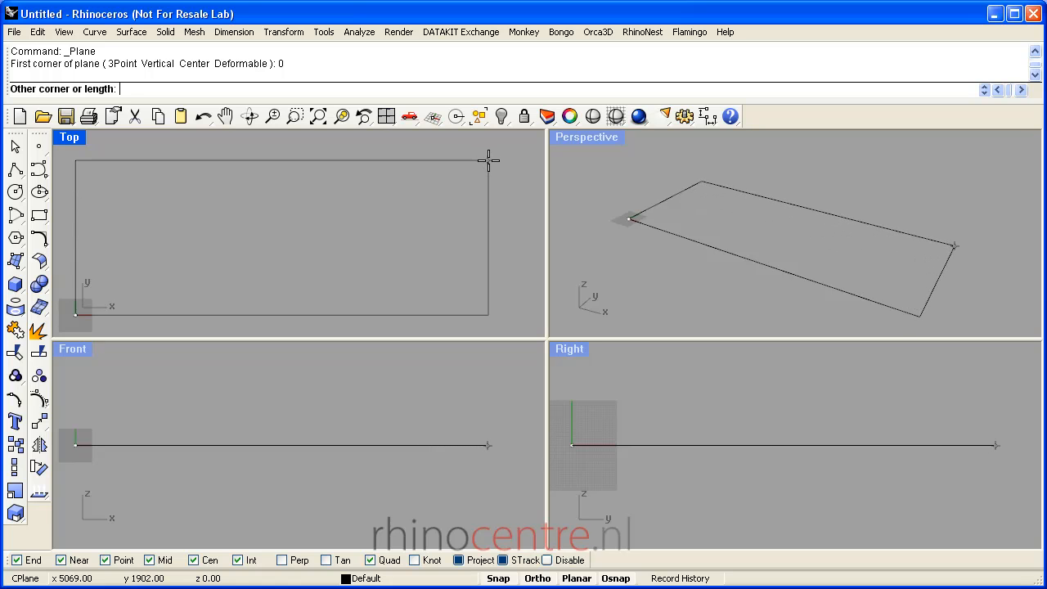
pyautogui.click(486, 160)
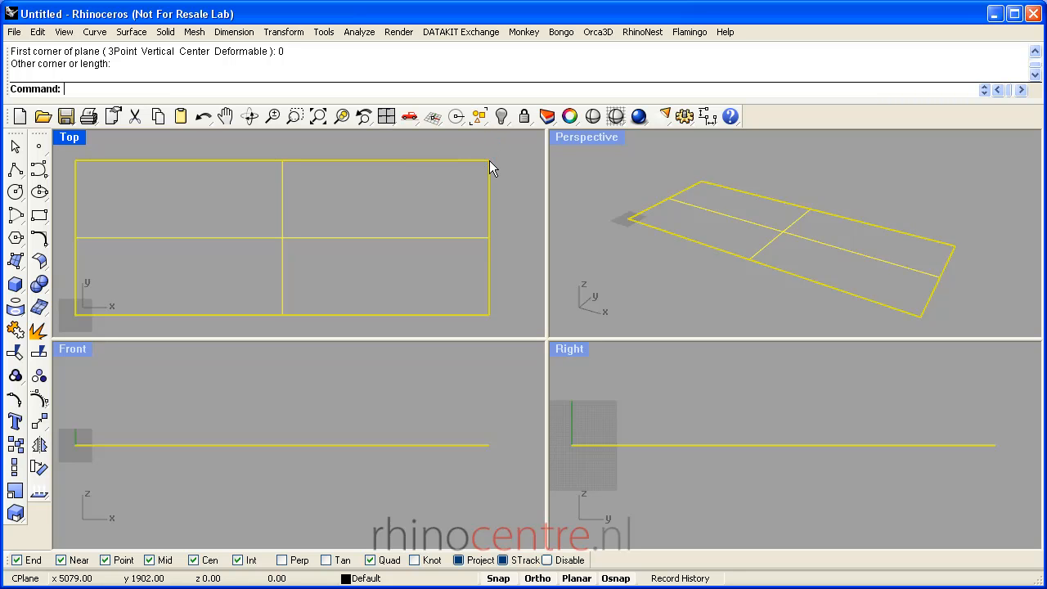
pyautogui.moveTo(396, 250)
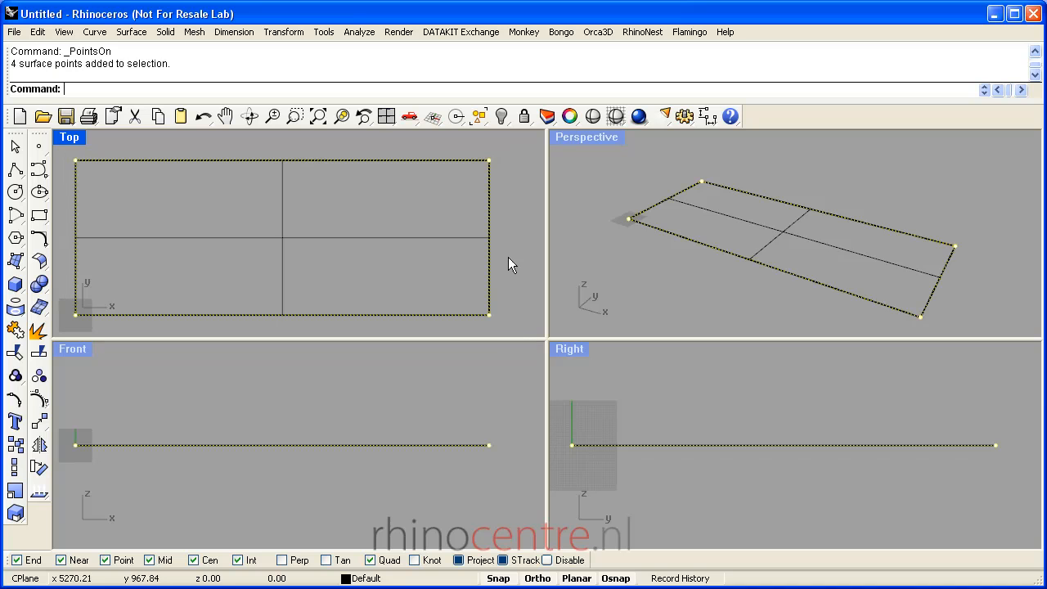
pyautogui.moveTo(90, 237)
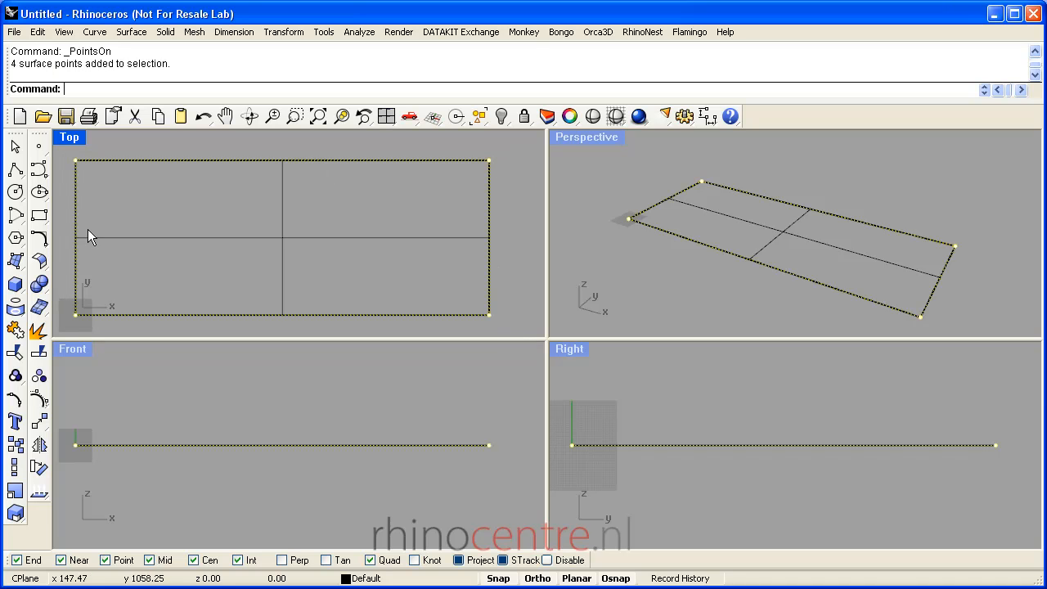
pyautogui.moveTo(121, 284)
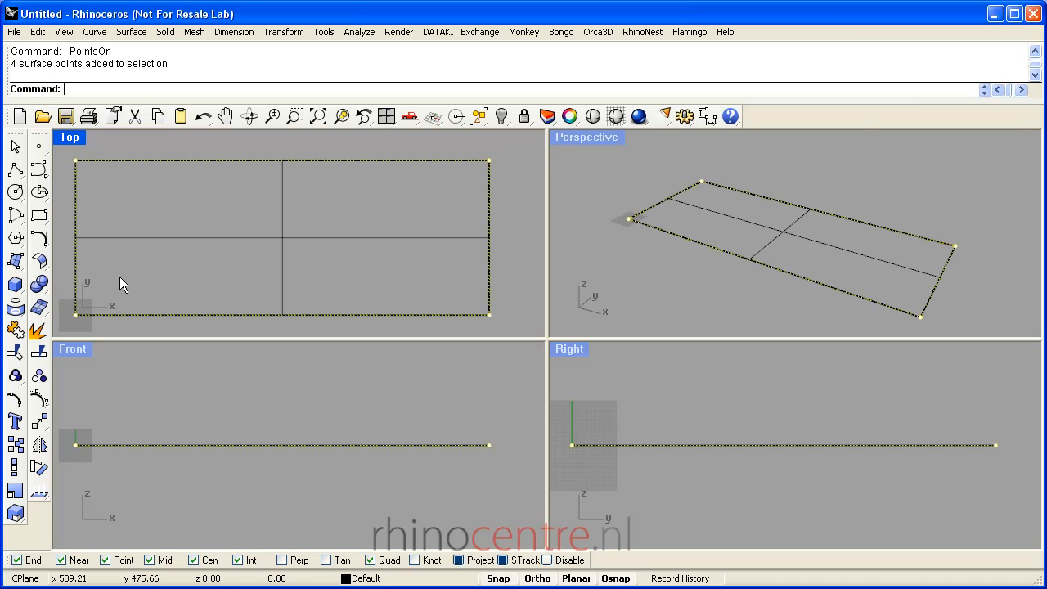
# Rebuild the plane to an 8 by 10 control-point grid with degree 3 in both directions
pyautogui.click(14, 260)
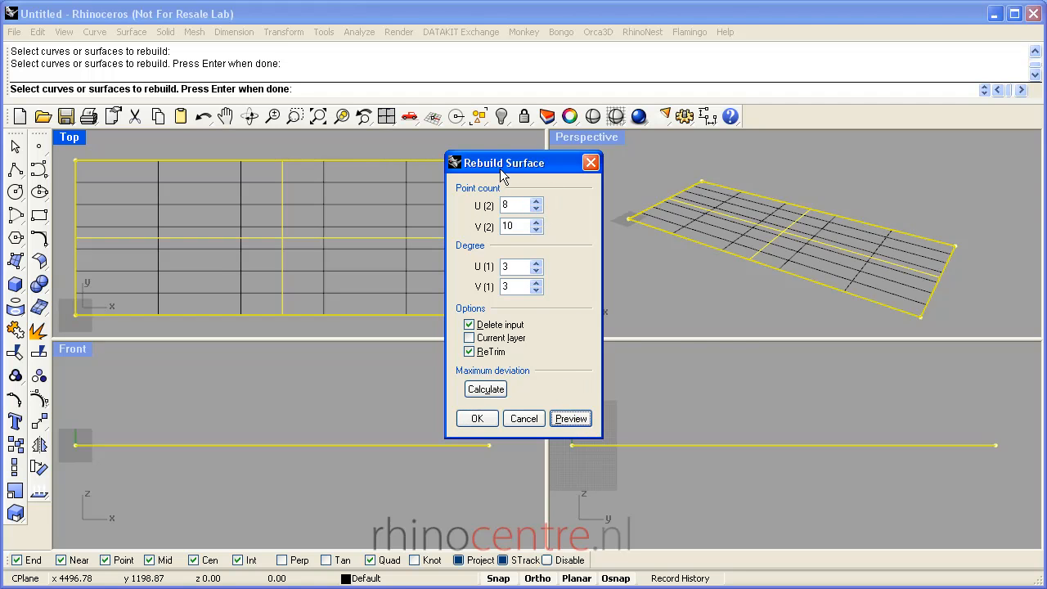
pyautogui.moveTo(503, 162); pyautogui.dragTo(650, 251)
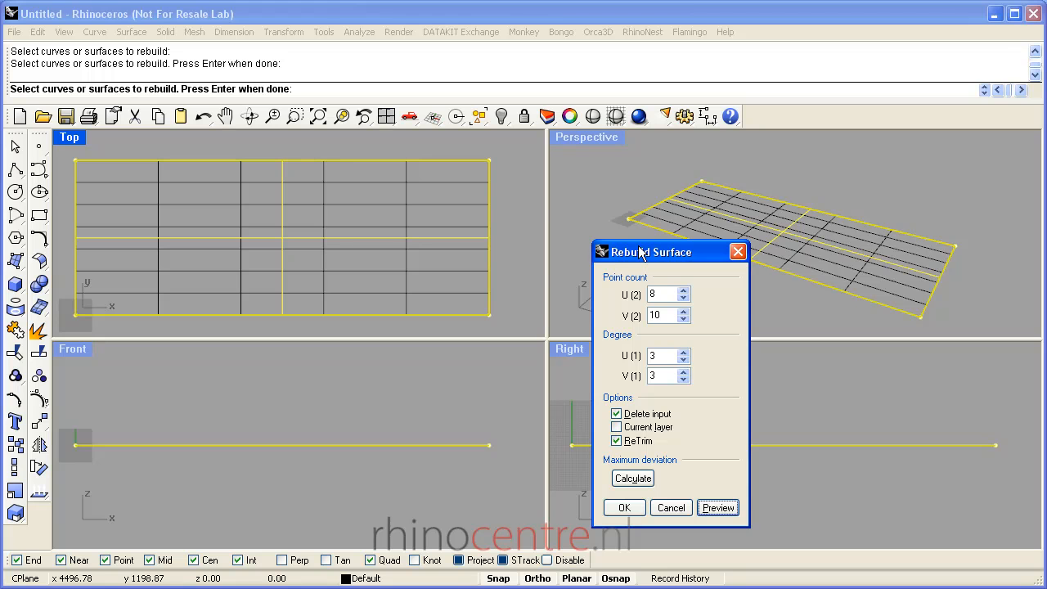
pyautogui.moveTo(489, 182)
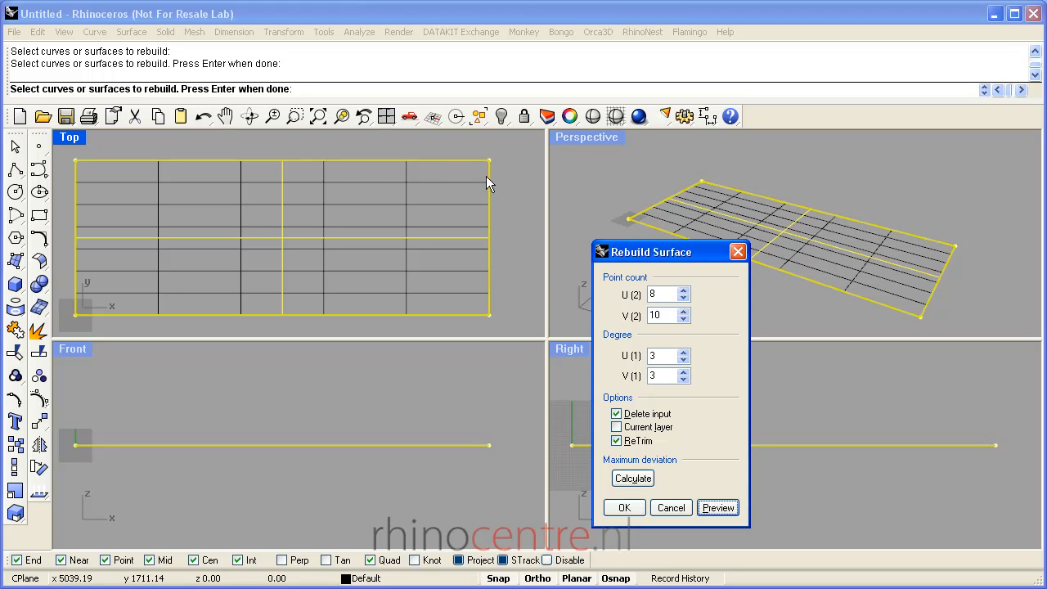
pyautogui.moveTo(385, 207)
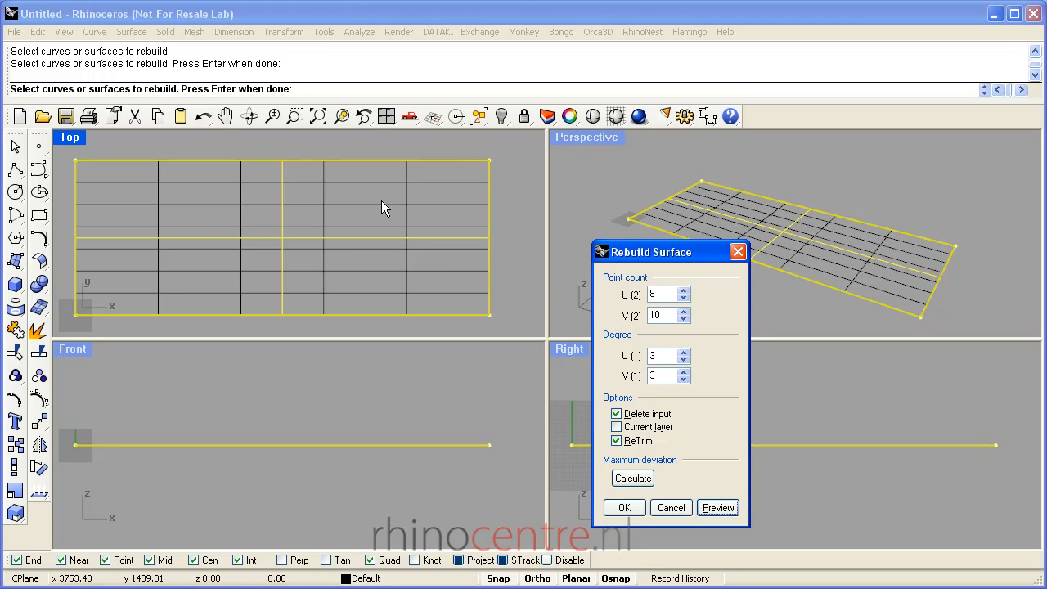
pyautogui.moveTo(371, 196)
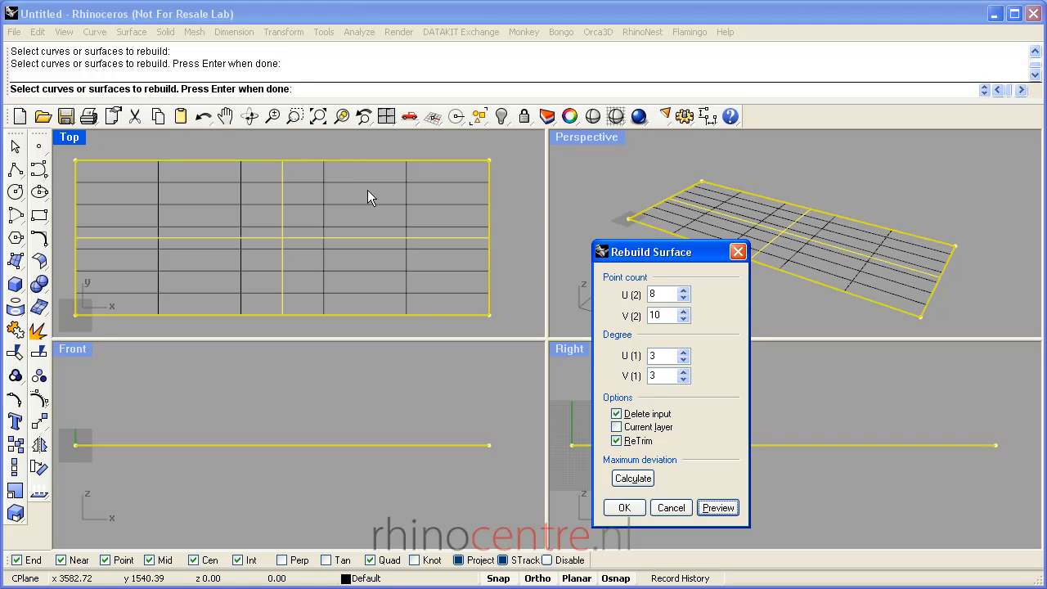
pyautogui.moveTo(565, 307)
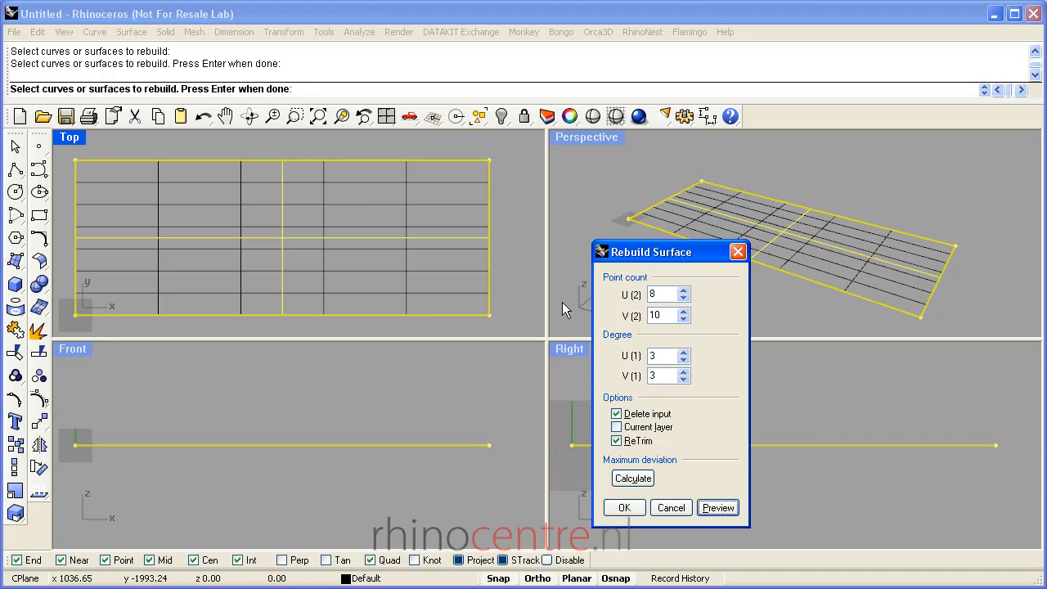
pyautogui.click(624, 507)
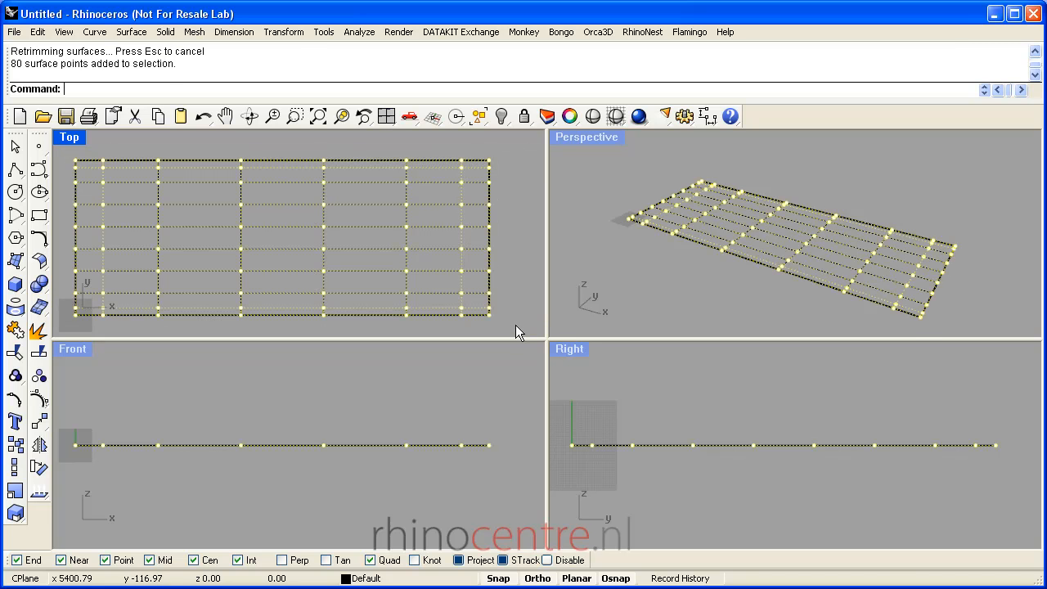
pyautogui.moveTo(580, 389)
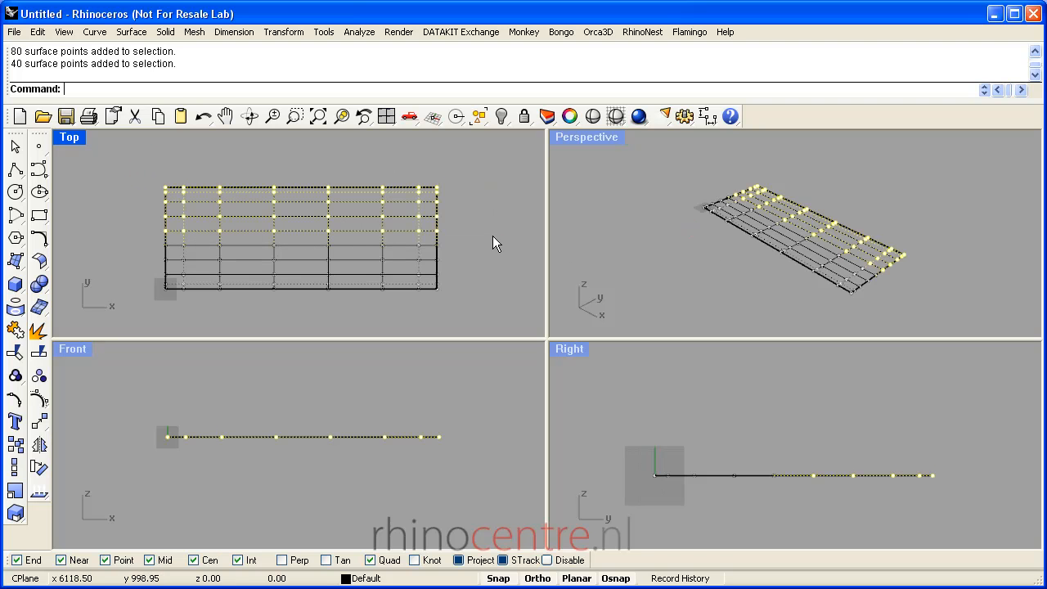
pyautogui.moveTo(500, 242)
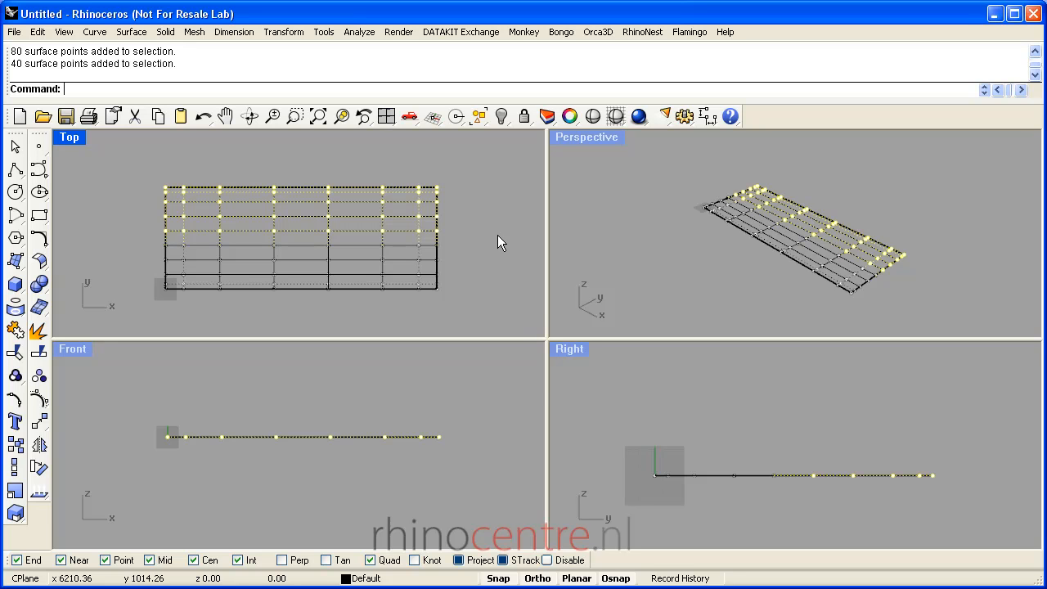
pyautogui.moveTo(319, 195)
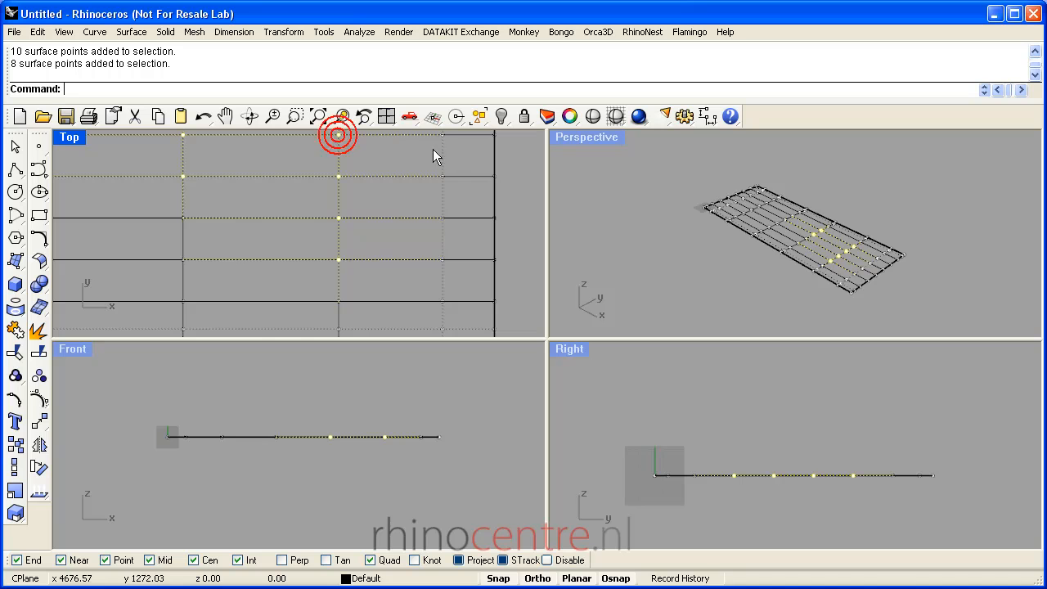
pyautogui.moveTo(338, 262)
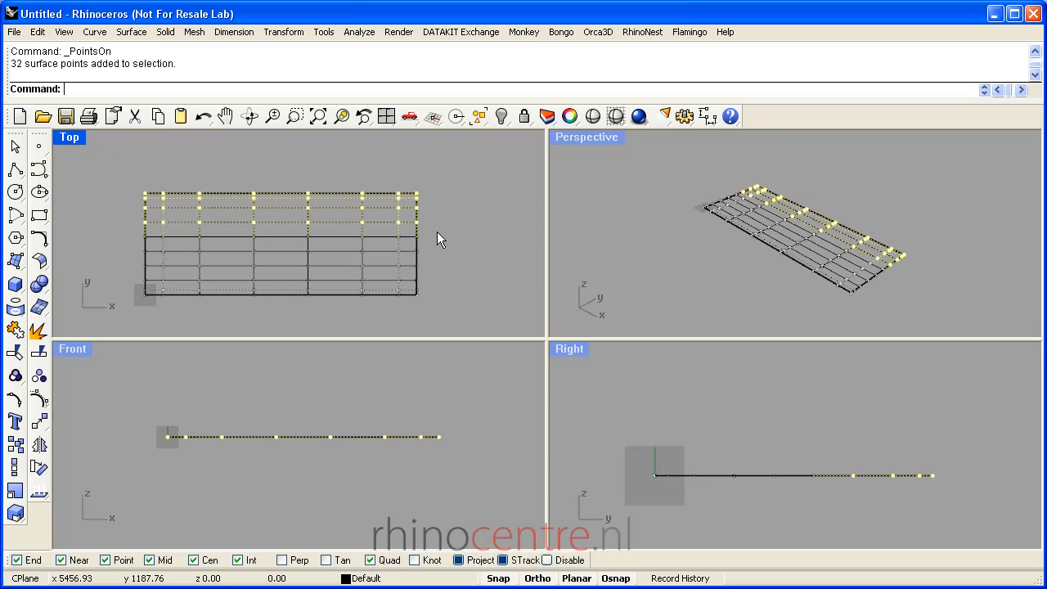
pyautogui.moveTo(39, 465)
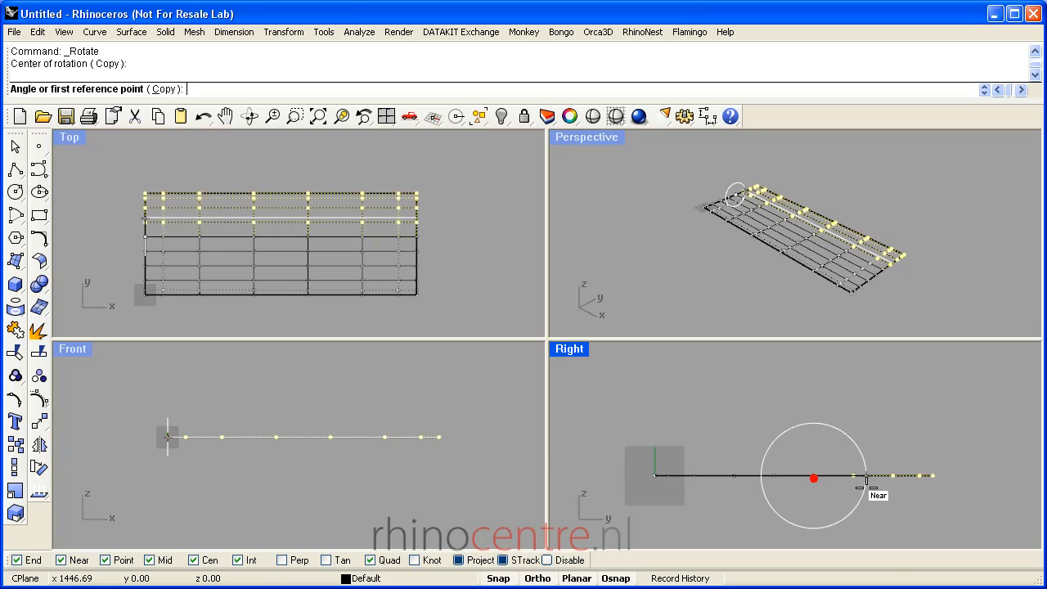
# Rotate the selected outer point rows up 90 degrees about a centre in the Right viewport
pyautogui.click(813, 479)
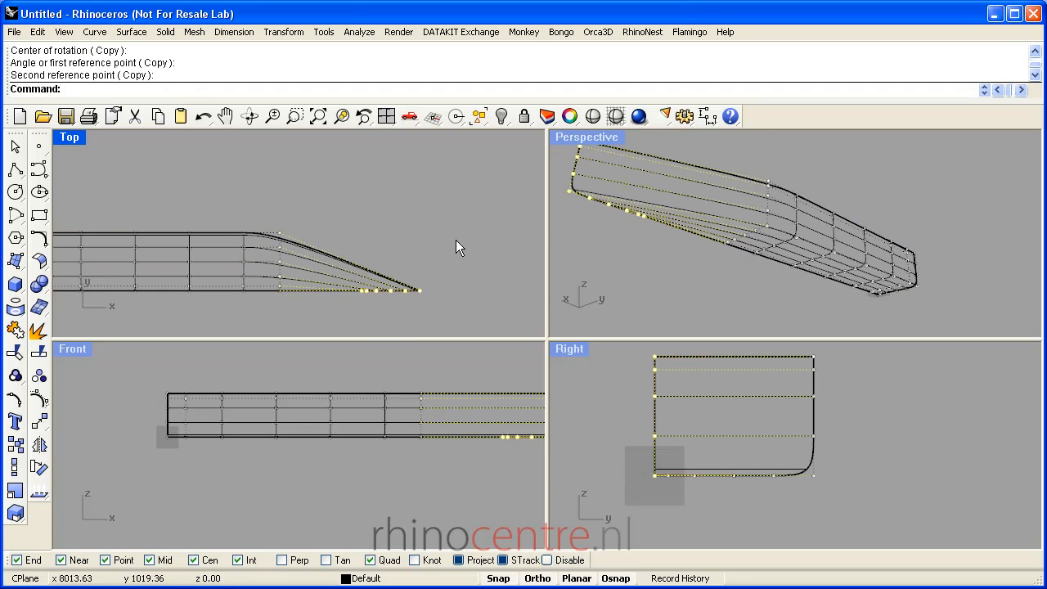
pyautogui.moveTo(341, 185)
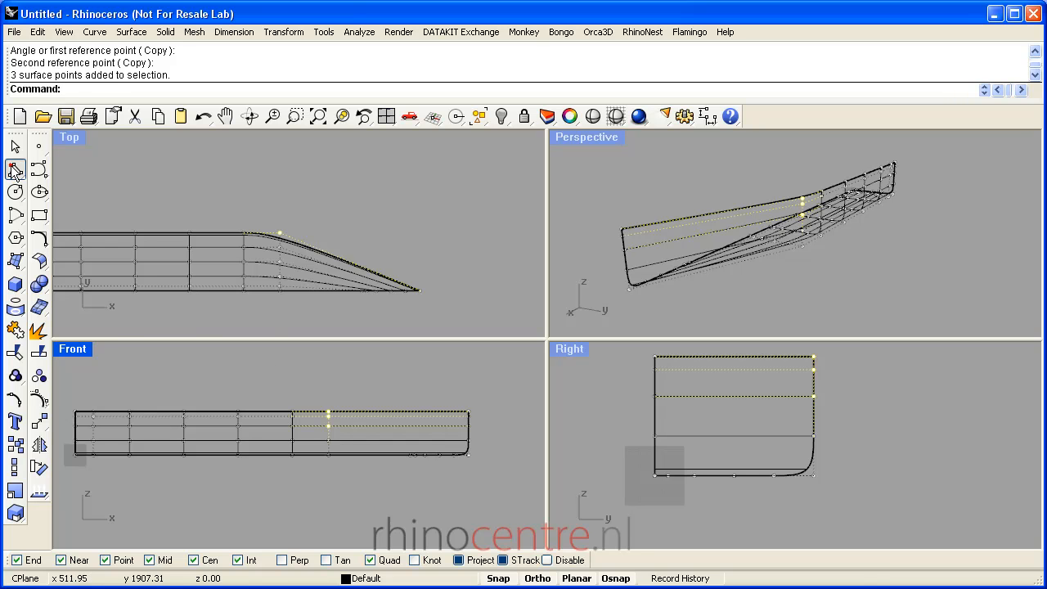
# Draw a polyline guide across the bow in Top view for shaping the stem points
pyautogui.click(282, 302)
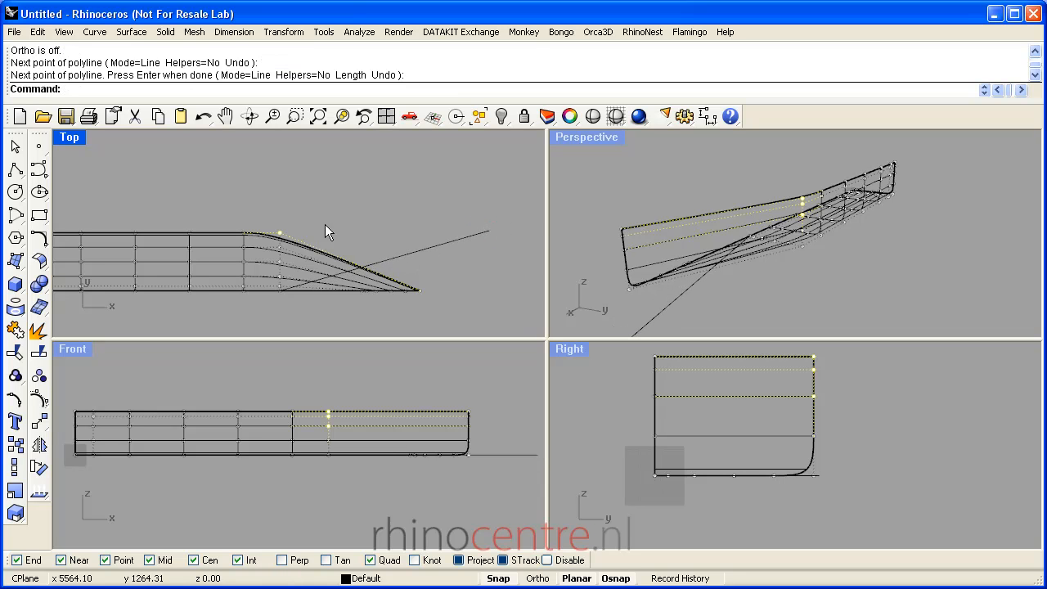
pyautogui.moveTo(452, 255)
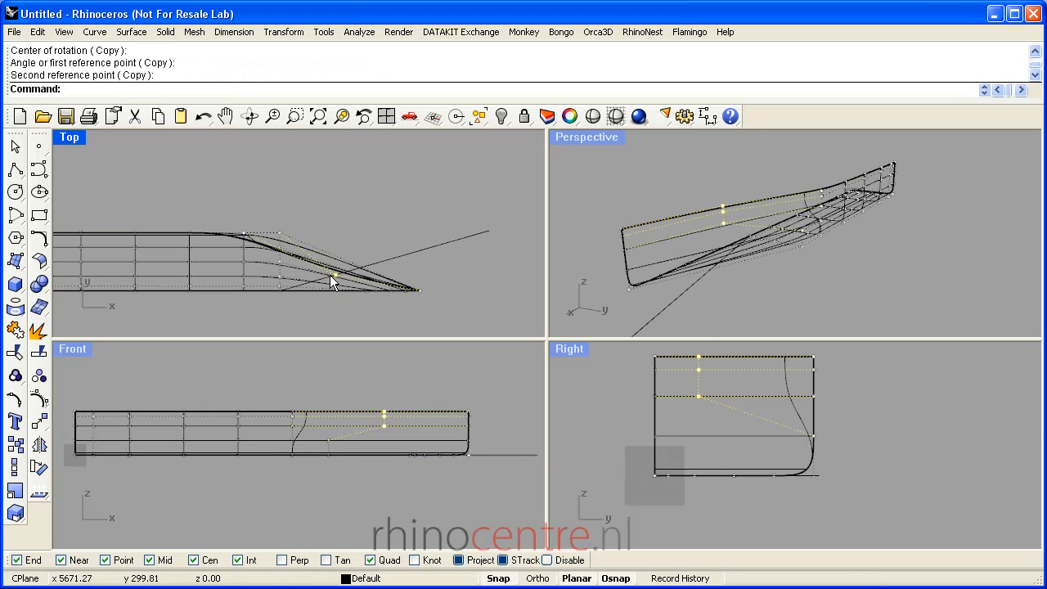
pyautogui.moveTo(270, 250)
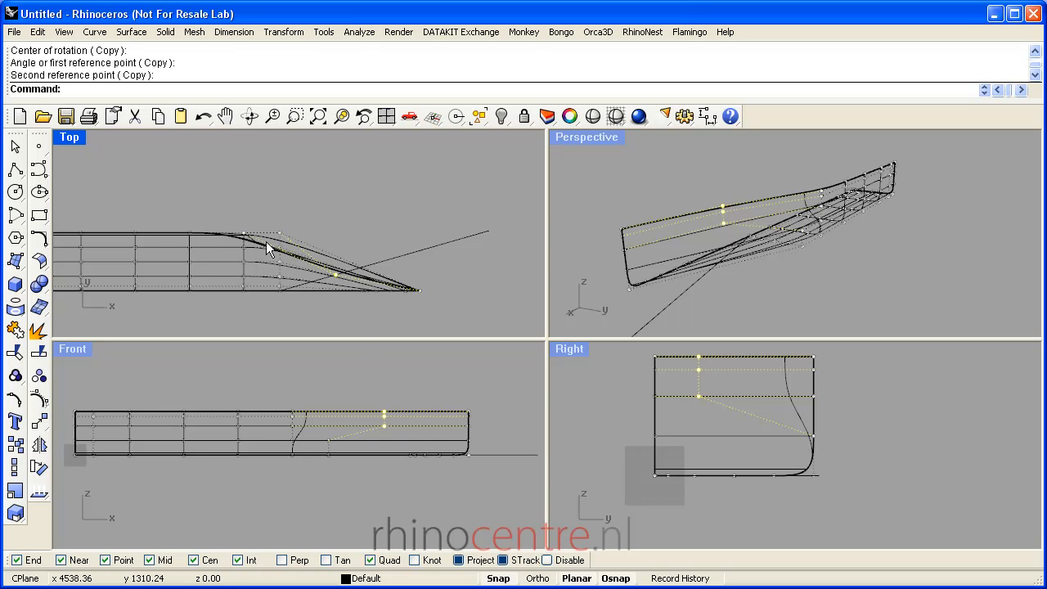
pyautogui.click(283, 32)
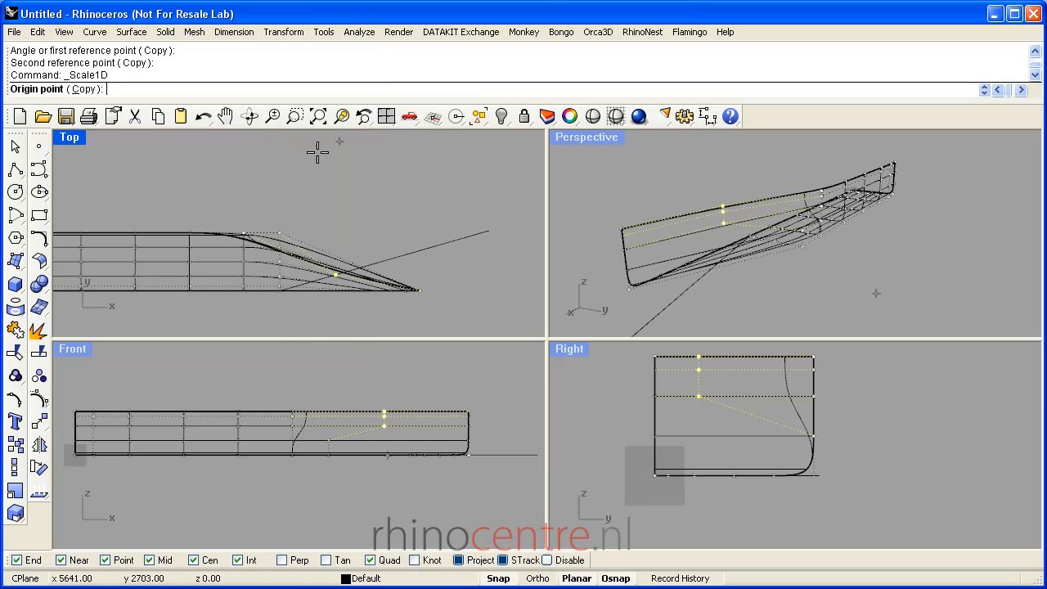
# Scale1D the bow control points outward from a set origin and reference point
pyautogui.click(336, 269)
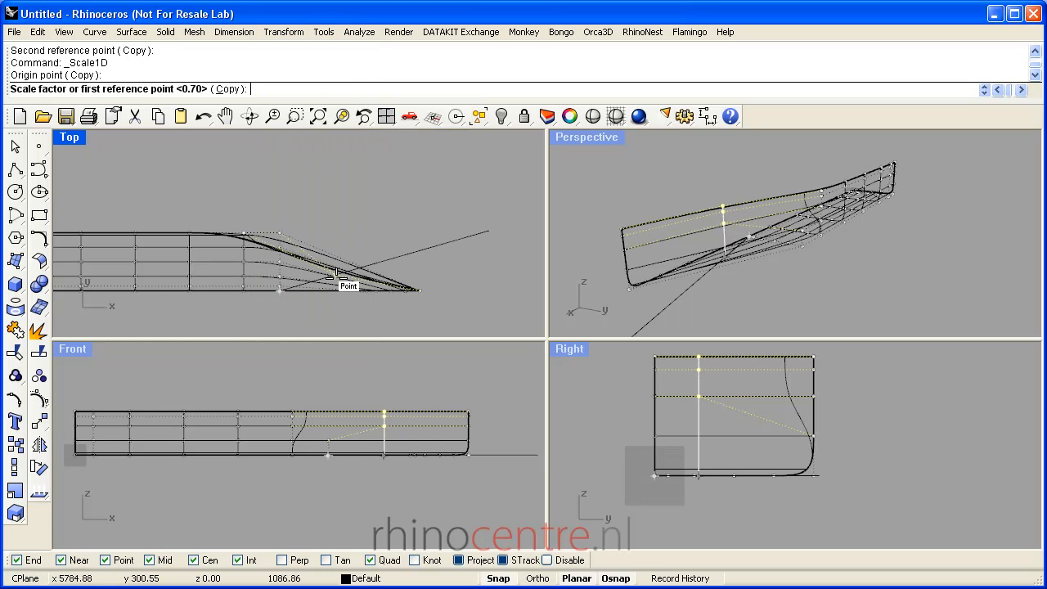
pyautogui.click(421, 288)
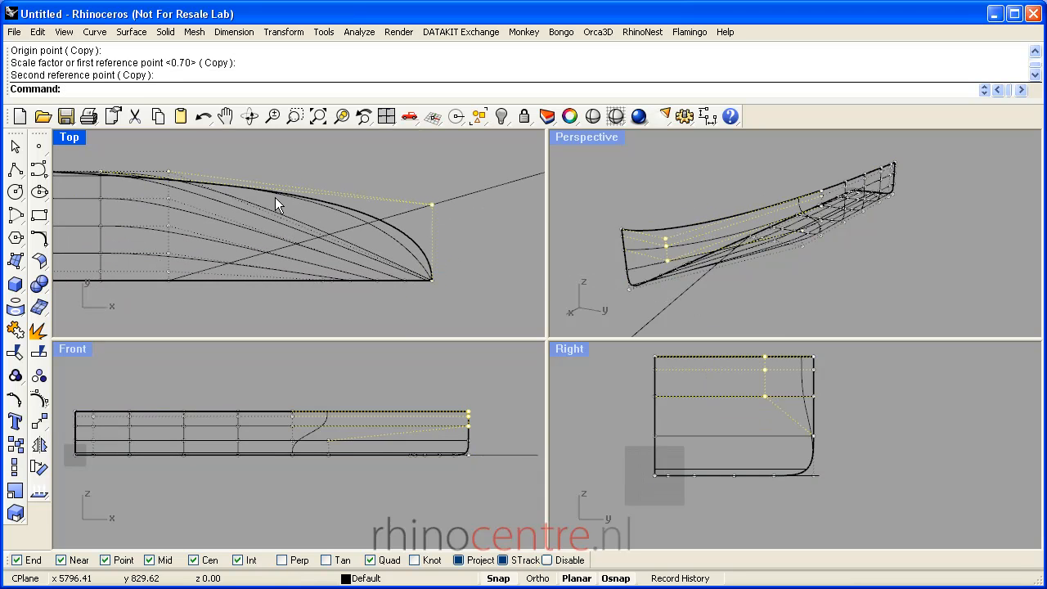
pyautogui.moveTo(443, 292)
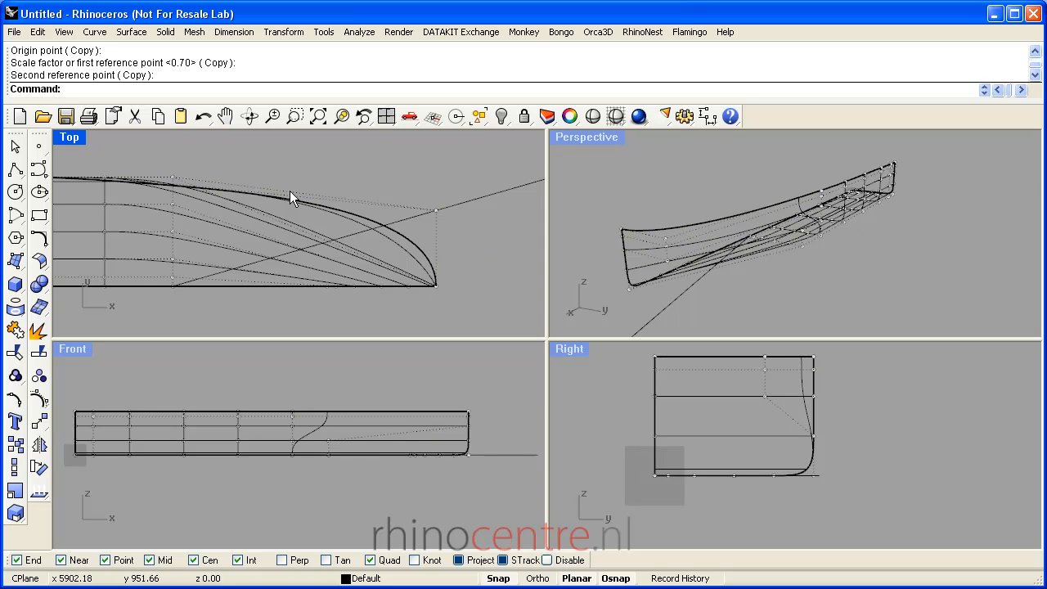
pyautogui.moveTo(603, 254)
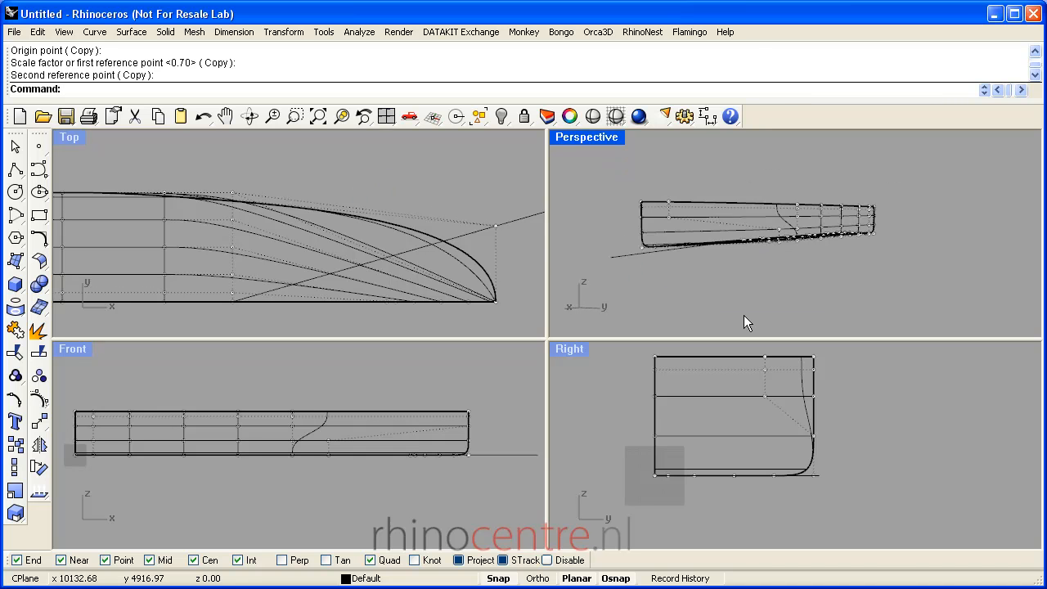
# Display the Perspective viewport shaded and orbit the hull to view its underside and side
pyautogui.moveTo(744, 321); pyautogui.dragTo(693, 239)
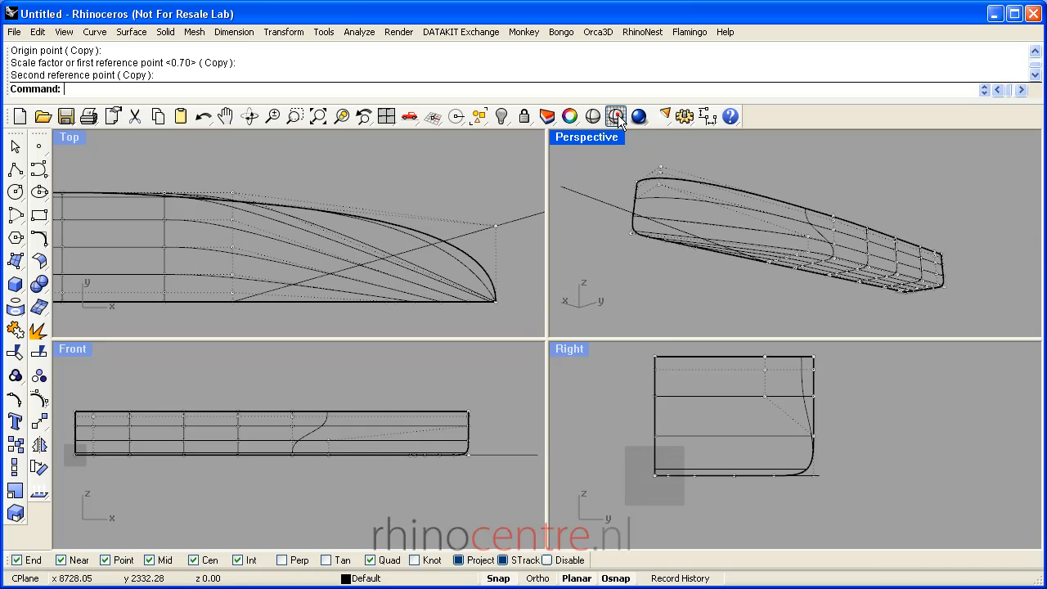
pyautogui.click(616, 116)
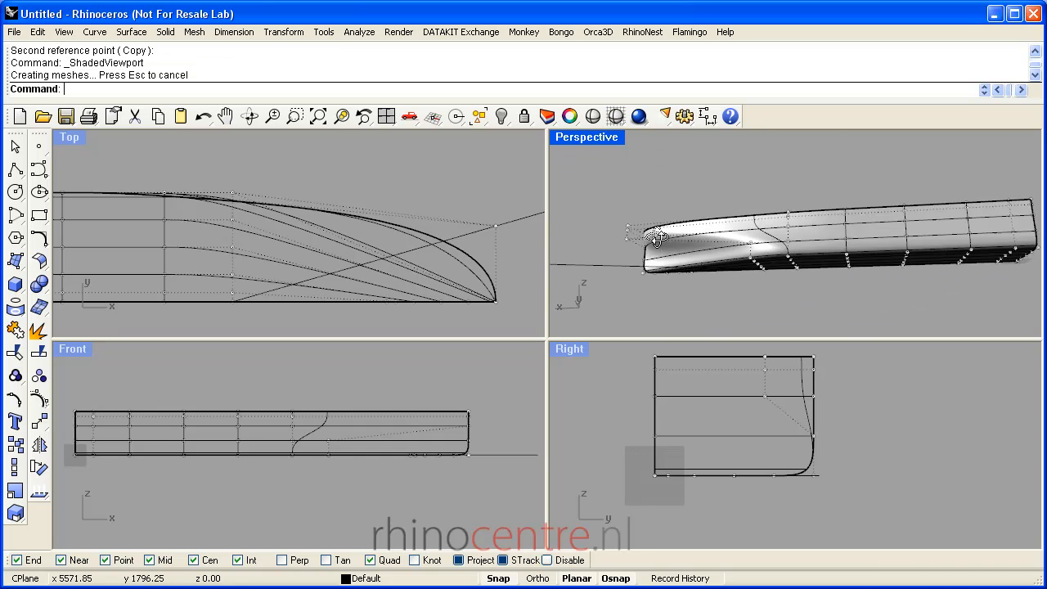
pyautogui.moveTo(662, 237); pyautogui.dragTo(609, 205)
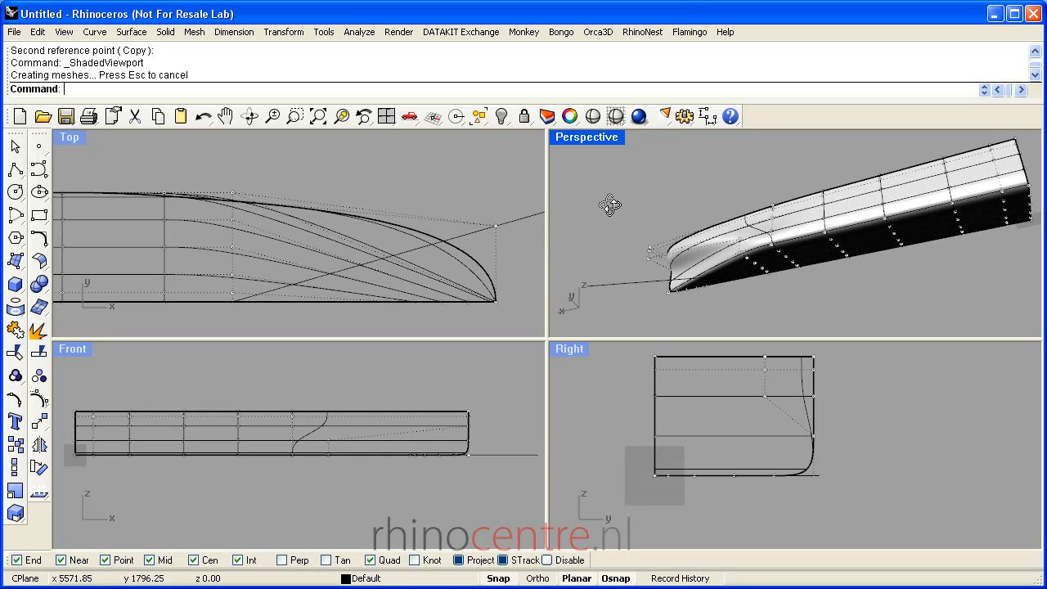
pyautogui.moveTo(609, 205); pyautogui.dragTo(736, 247)
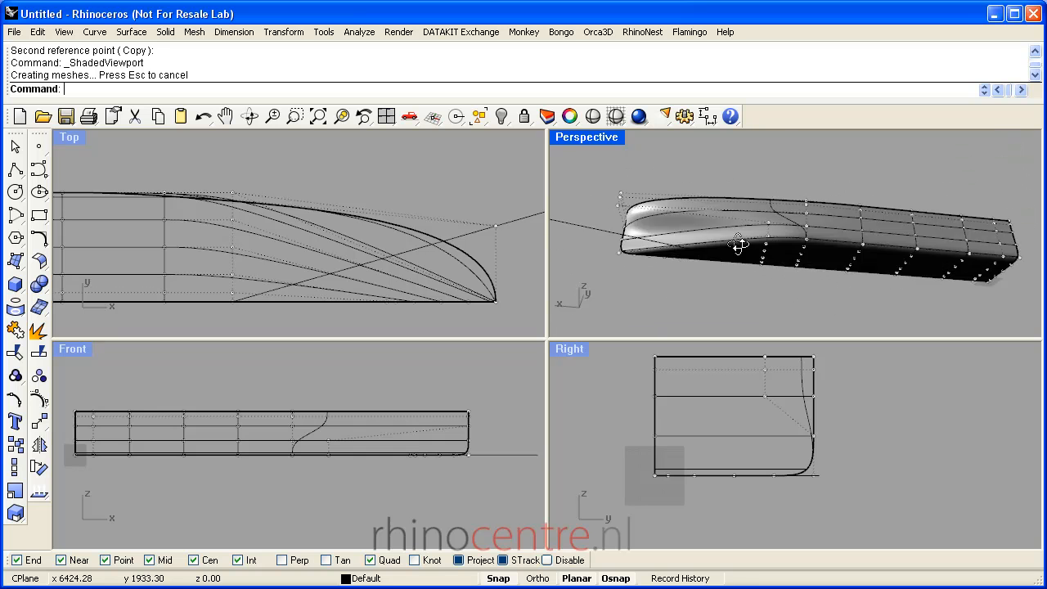